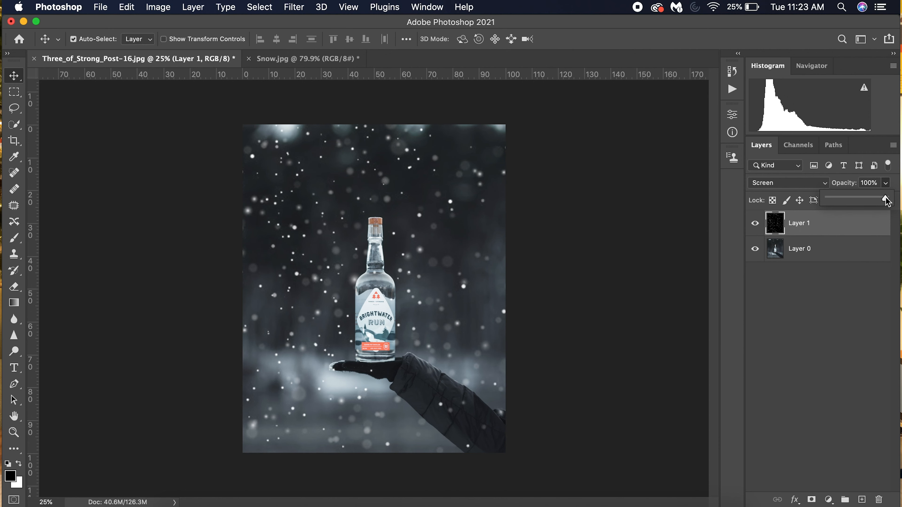
# - Lower the snow overlay layer's opacity to 50% while keeping Screen blending
pyautogui.moveTo(887, 200); pyautogui.dragTo(856, 199)
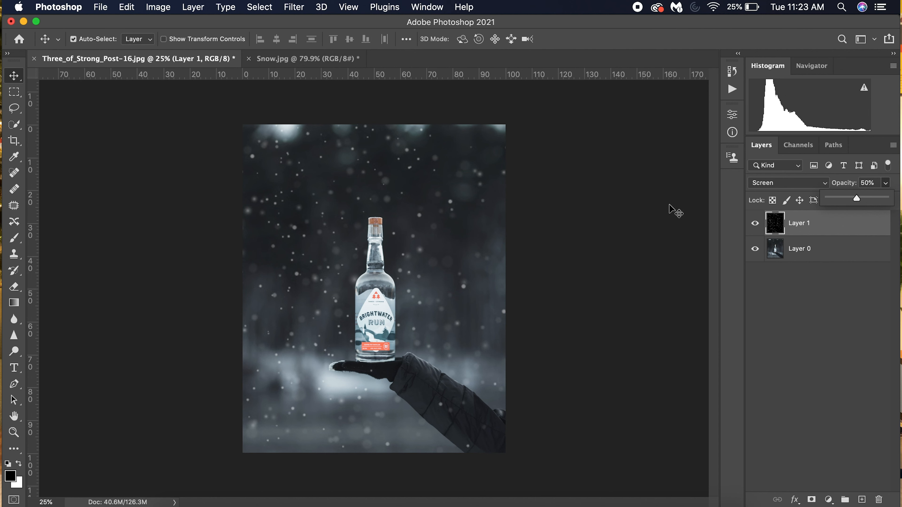
pyautogui.moveTo(649, 156)
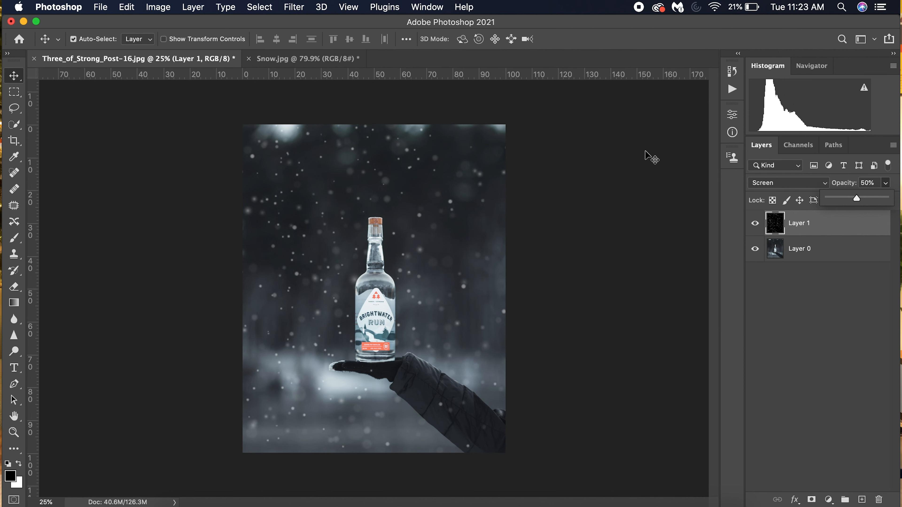
pyautogui.moveTo(284, 16)
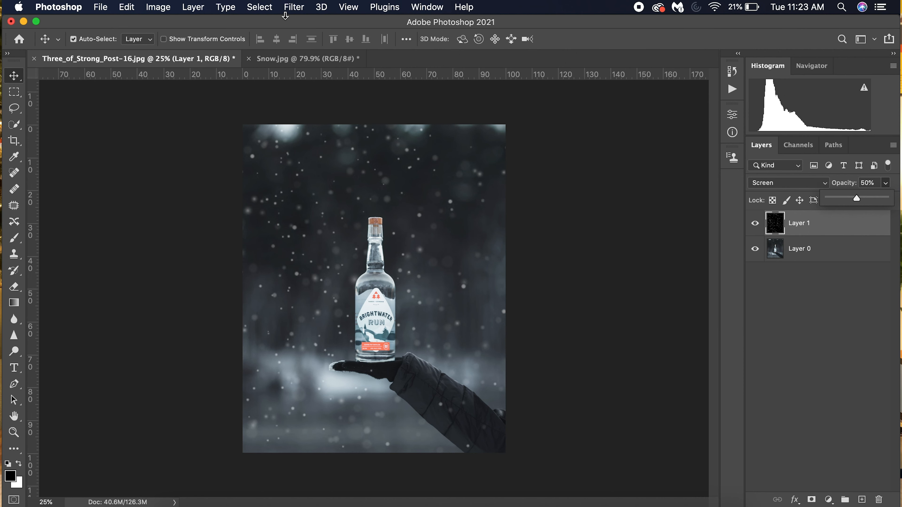
# - Preview a Motion Blur on the snow at -90° angle with distance about 93 pixels
pyautogui.click(293, 7)
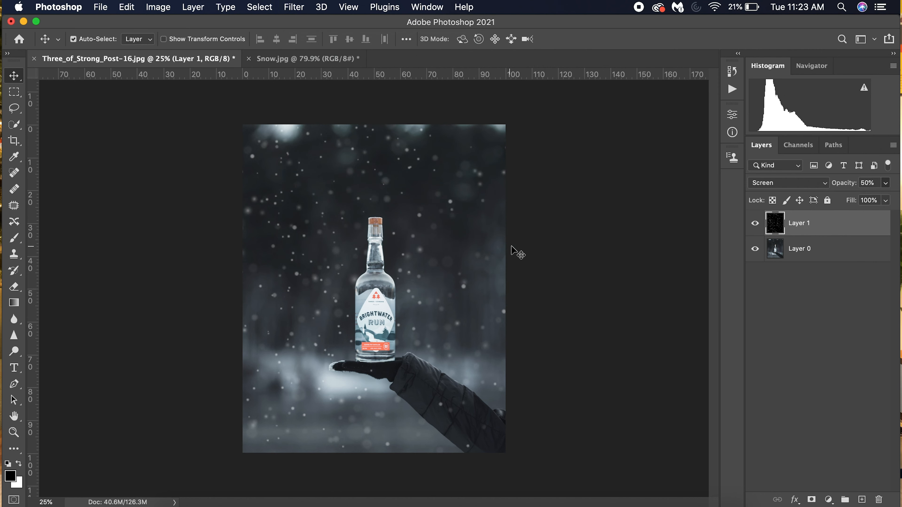
pyautogui.click(293, 7)
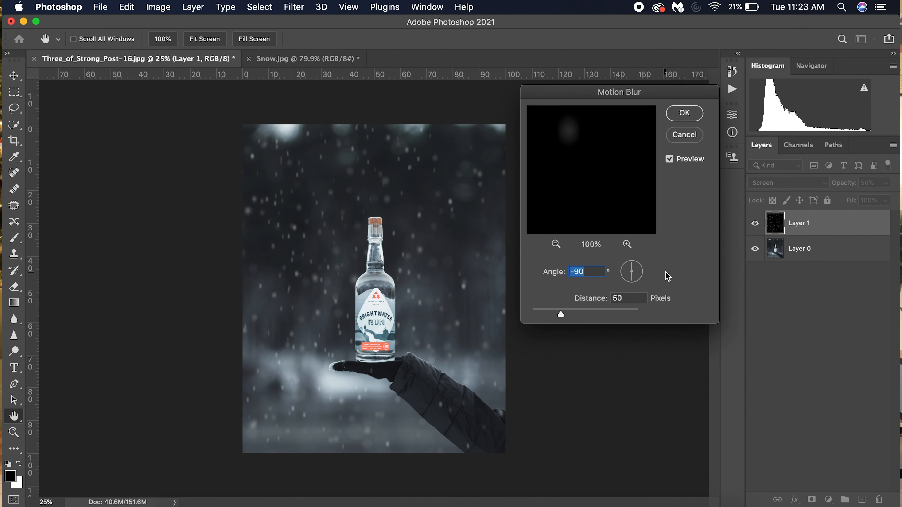
pyautogui.moveTo(599, 306)
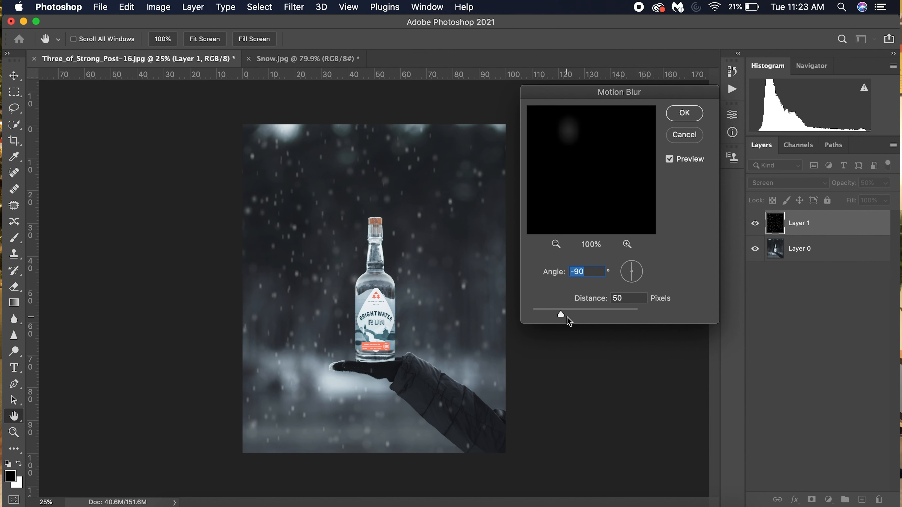
pyautogui.moveTo(561, 314); pyautogui.dragTo(608, 315)
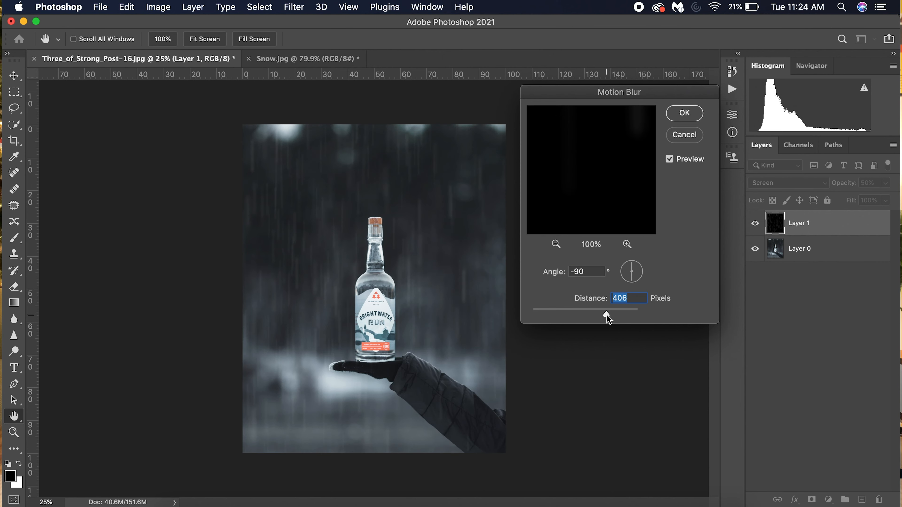
pyautogui.moveTo(608, 316); pyautogui.dragTo(569, 315)
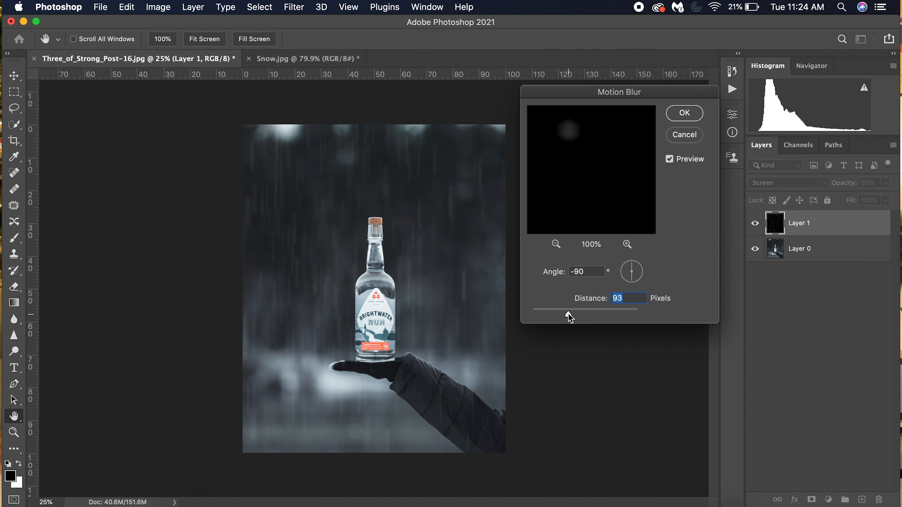